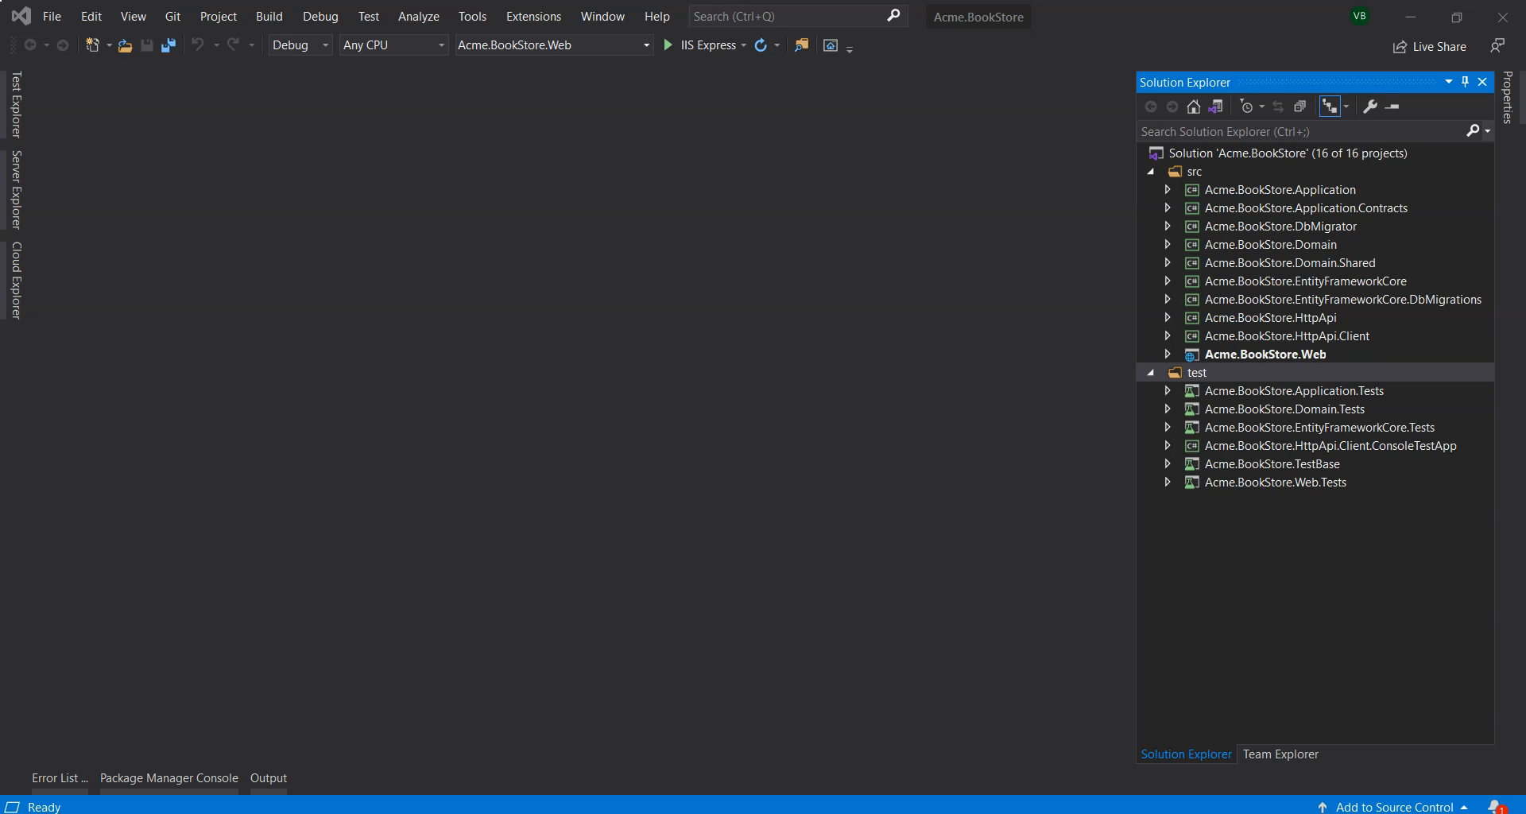
{"action": "mouse_move", "coordinate": [1457, 533]}
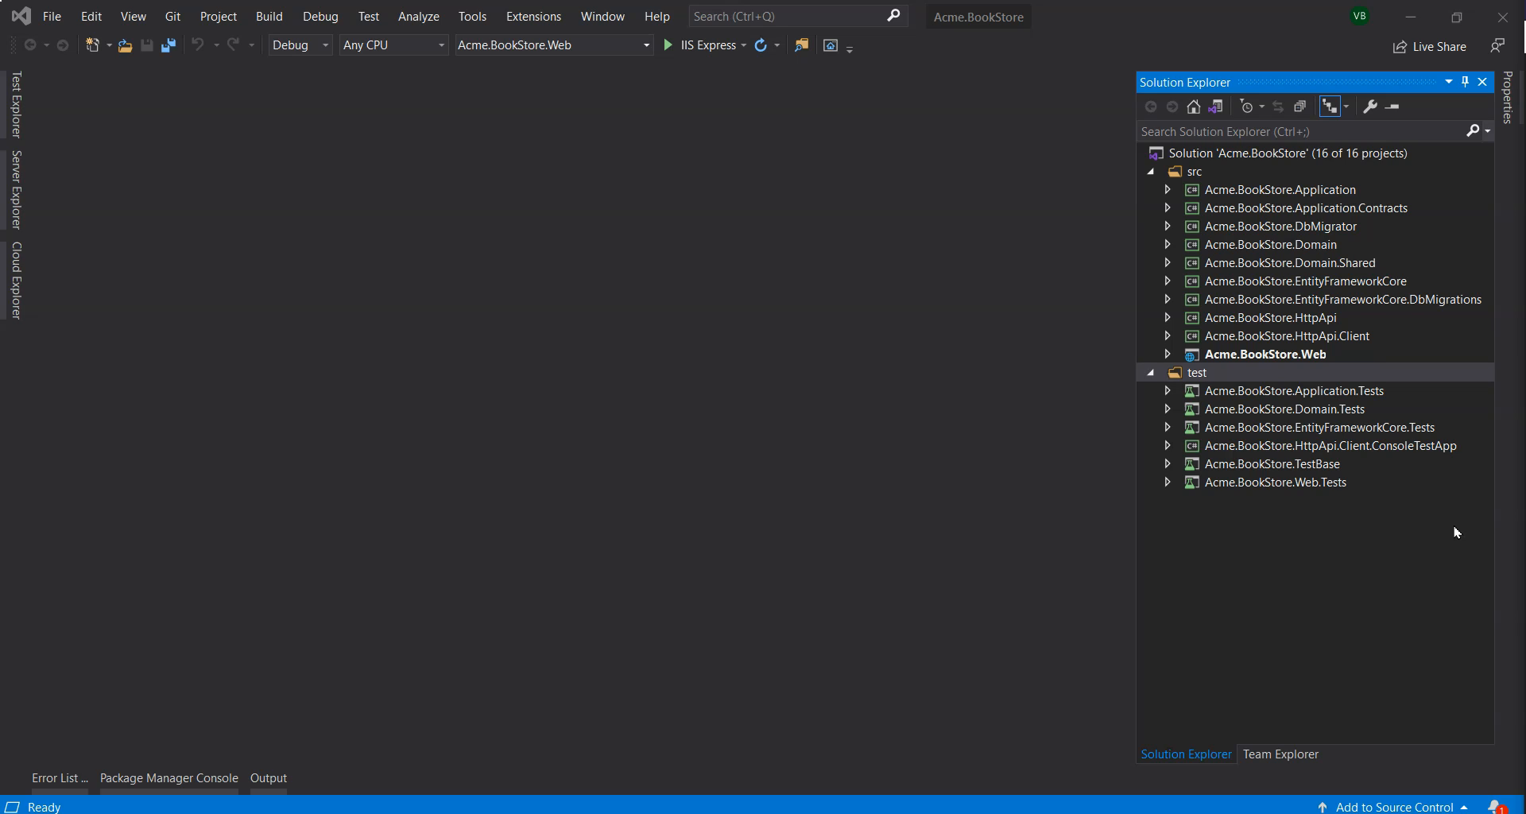
{"action": "mouse_move", "coordinate": [1173, 665]}
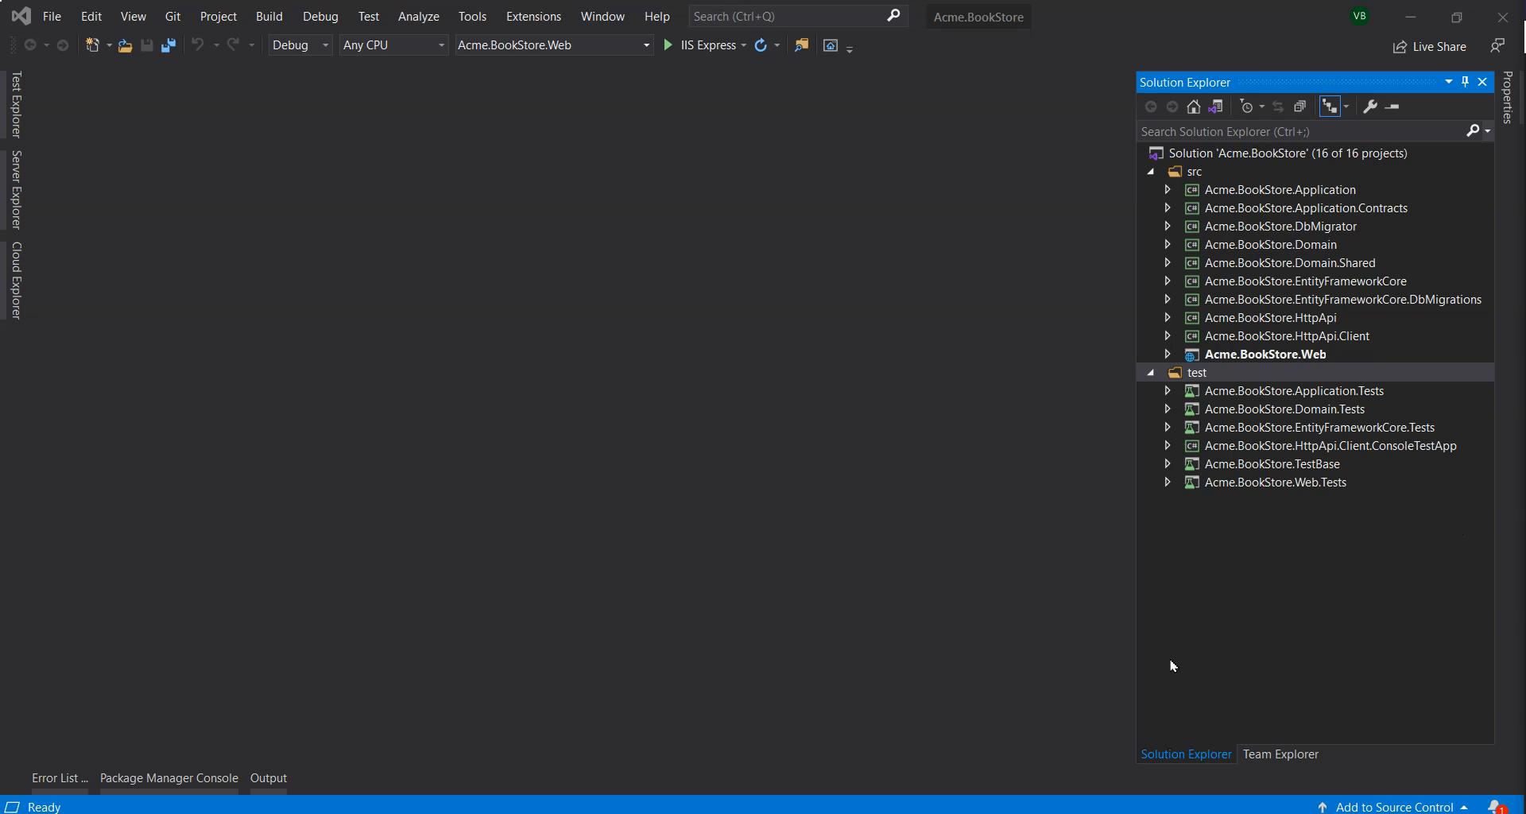
- Add a new class named BookAppService_Tests to the Books folder
{"action": "right_click", "coordinate": [1308, 390]}
{"action": "type", "text": "B"}
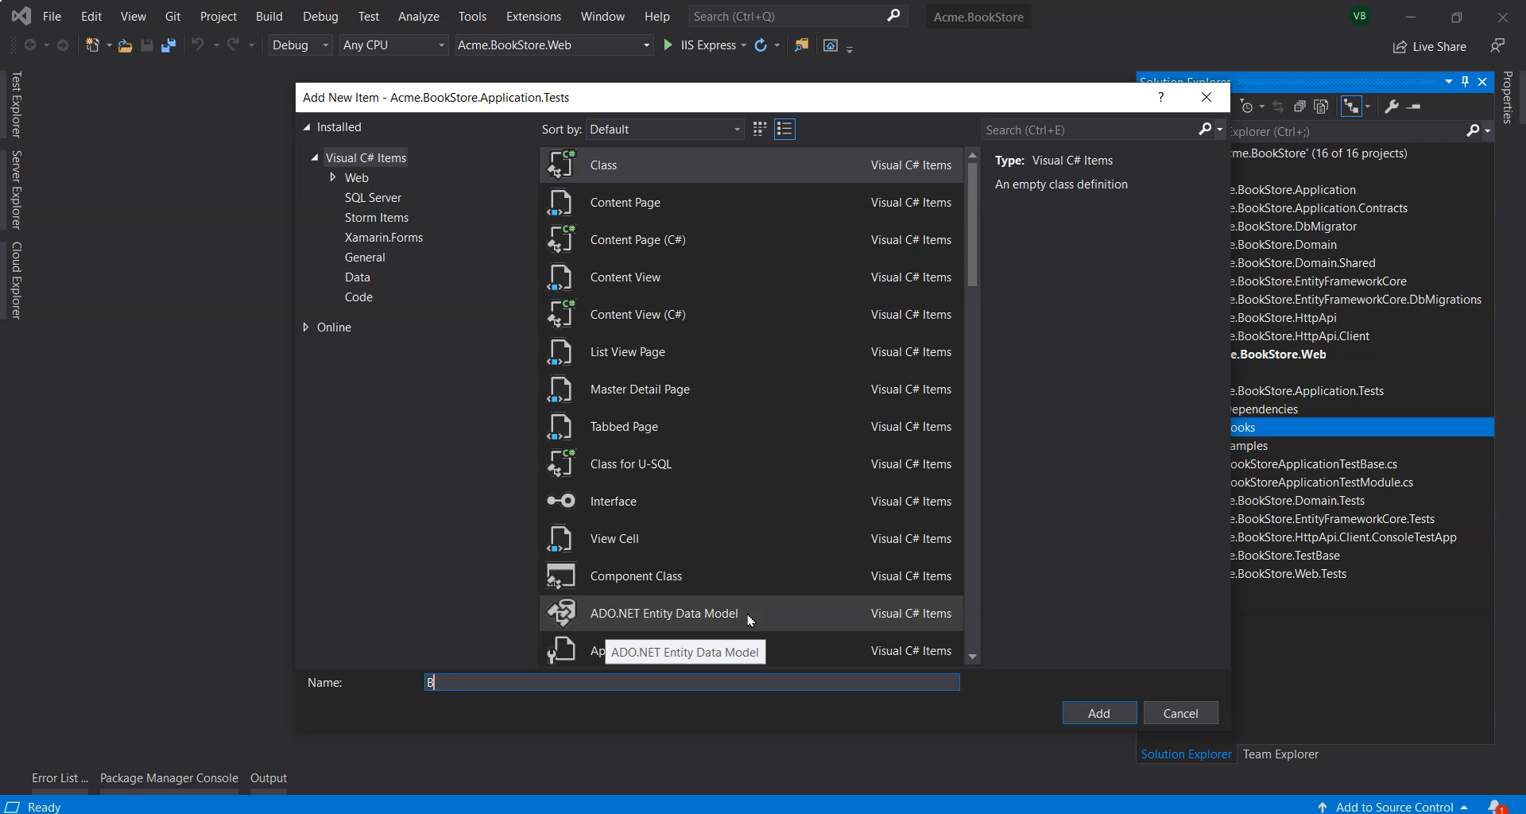
{"action": "type", "text": "ookAppService_Test"}
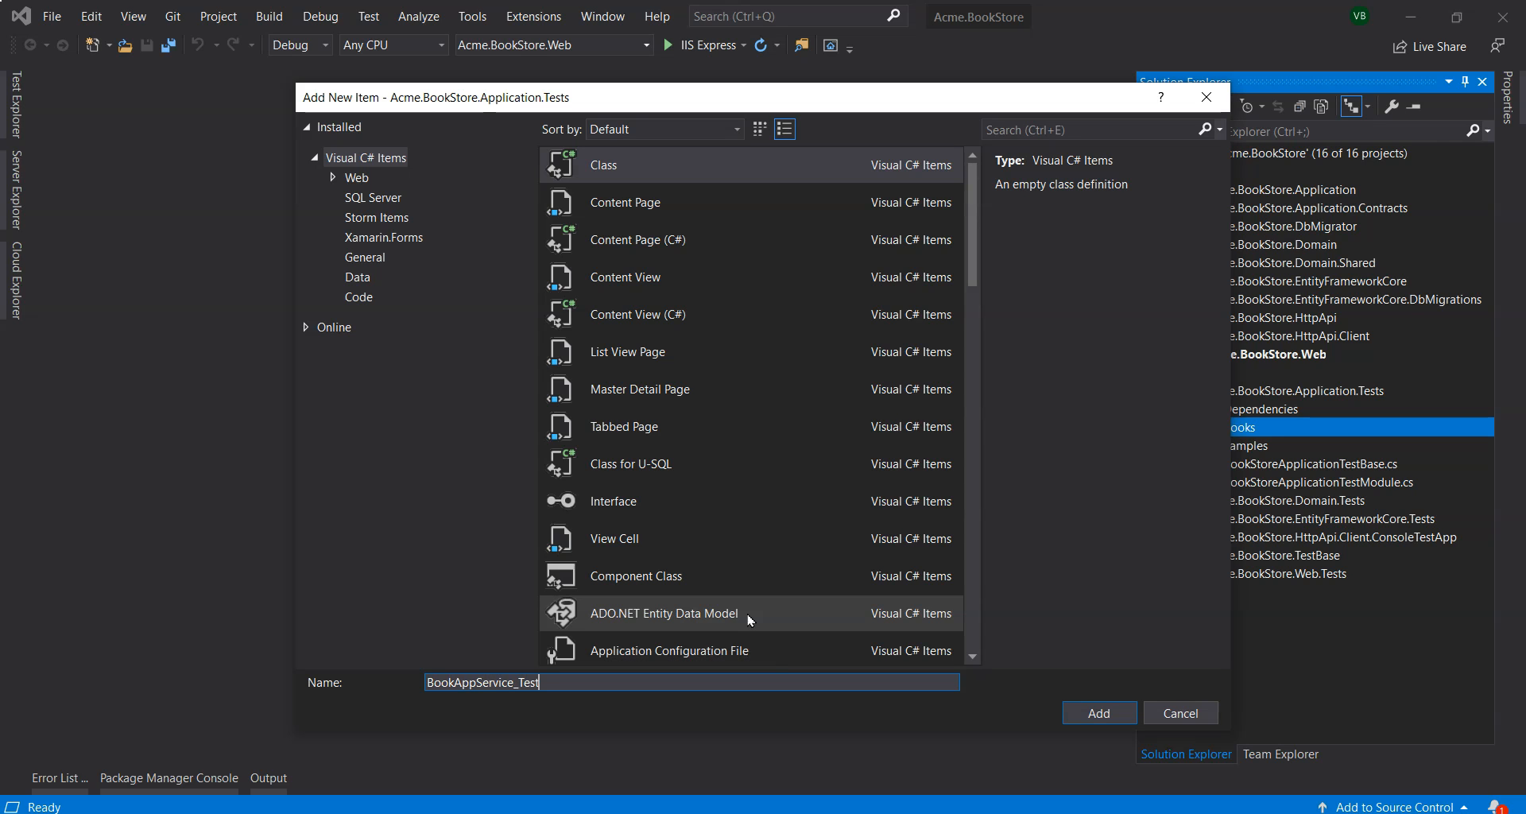
{"action": "left_click", "coordinate": [1098, 713]}
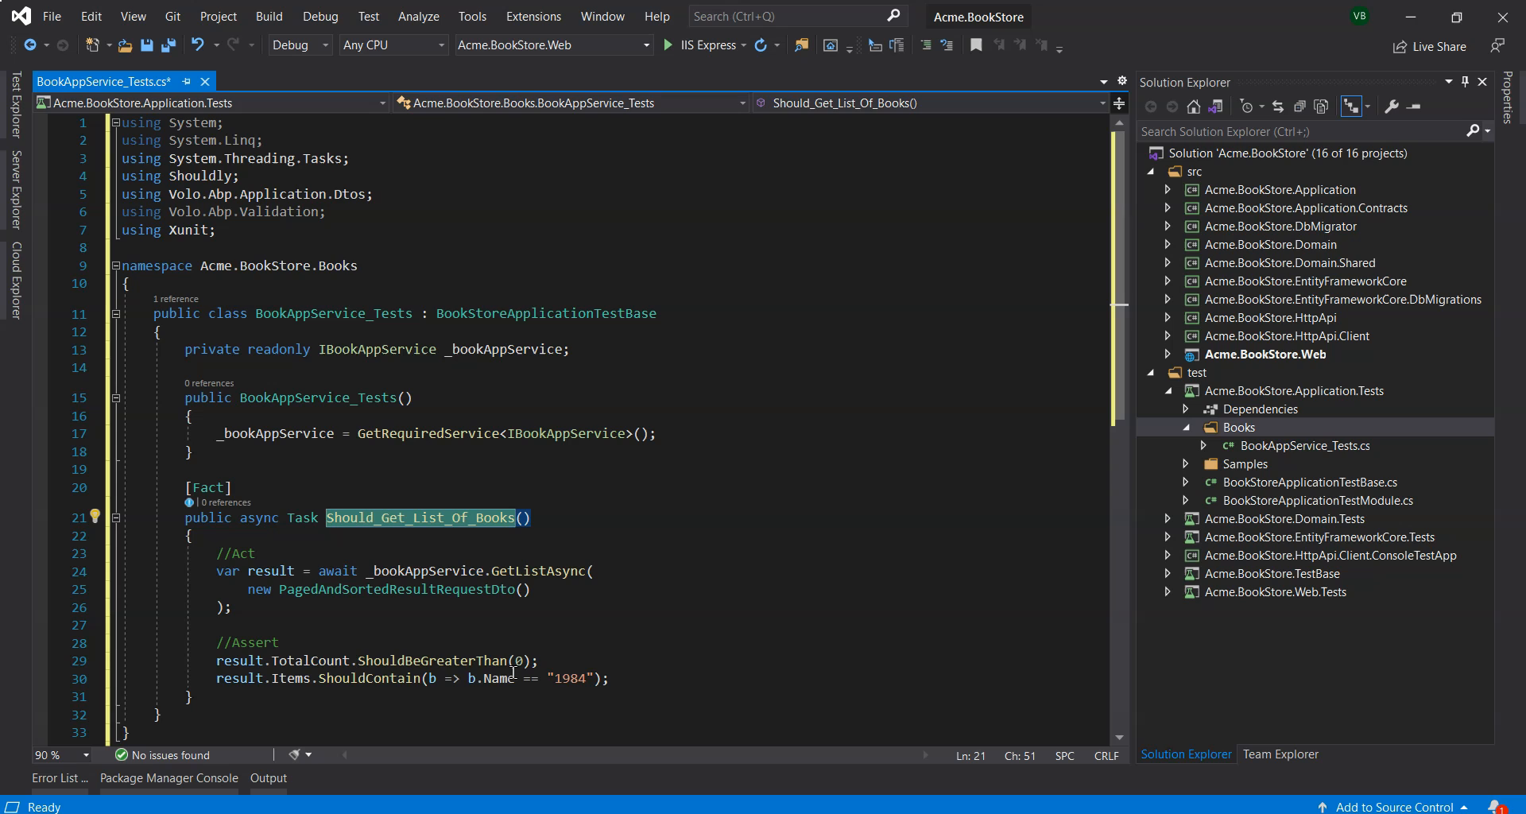
{"action": "mouse_move", "coordinate": [556, 581]}
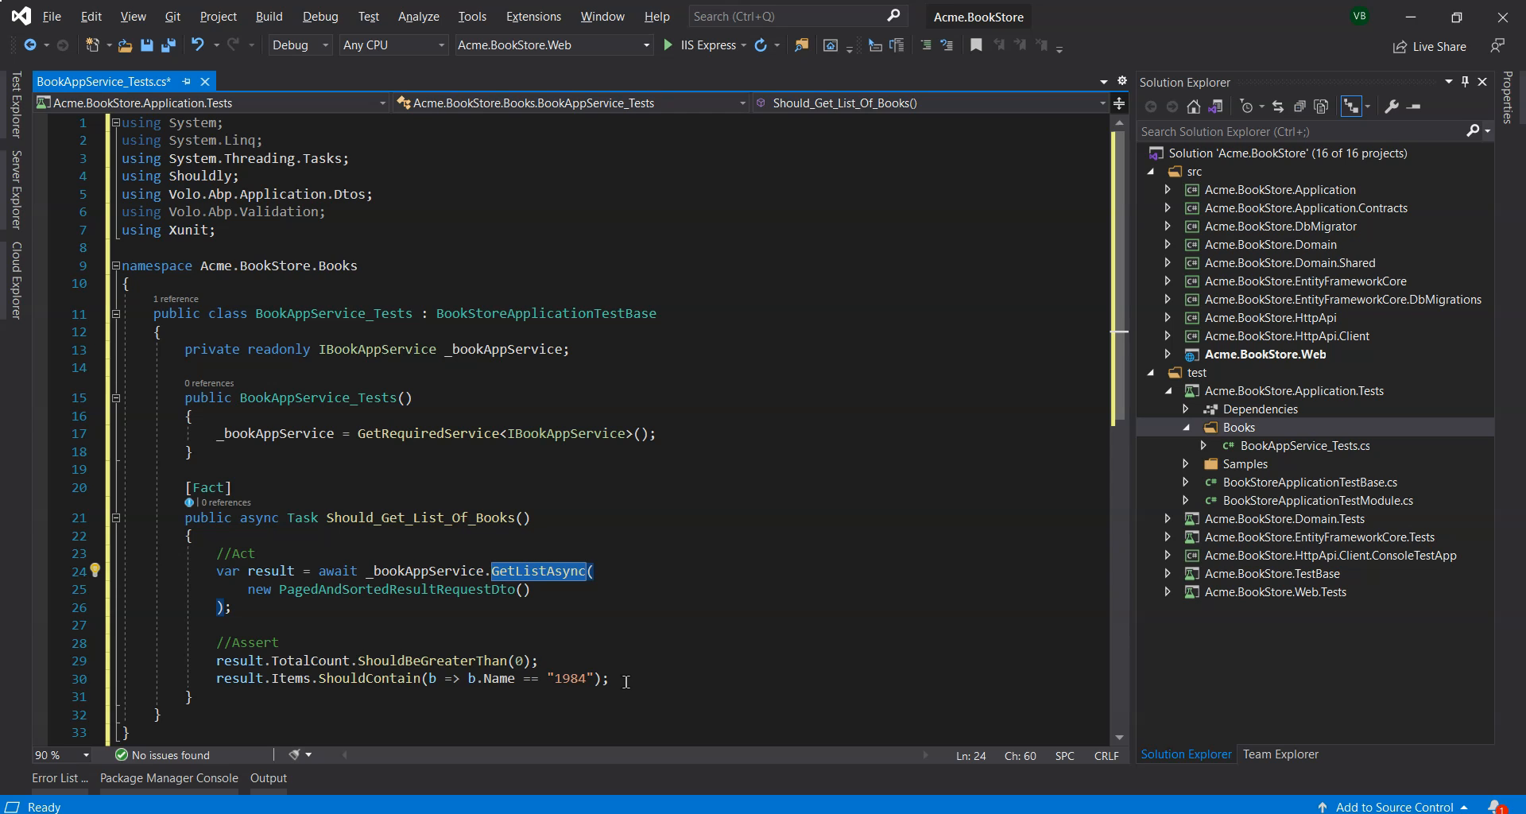
- Insert the Should_Get_List_Of_Books test asserting GetListAsync returns books including '1984'
{"action": "double_click", "coordinate": [570, 679]}
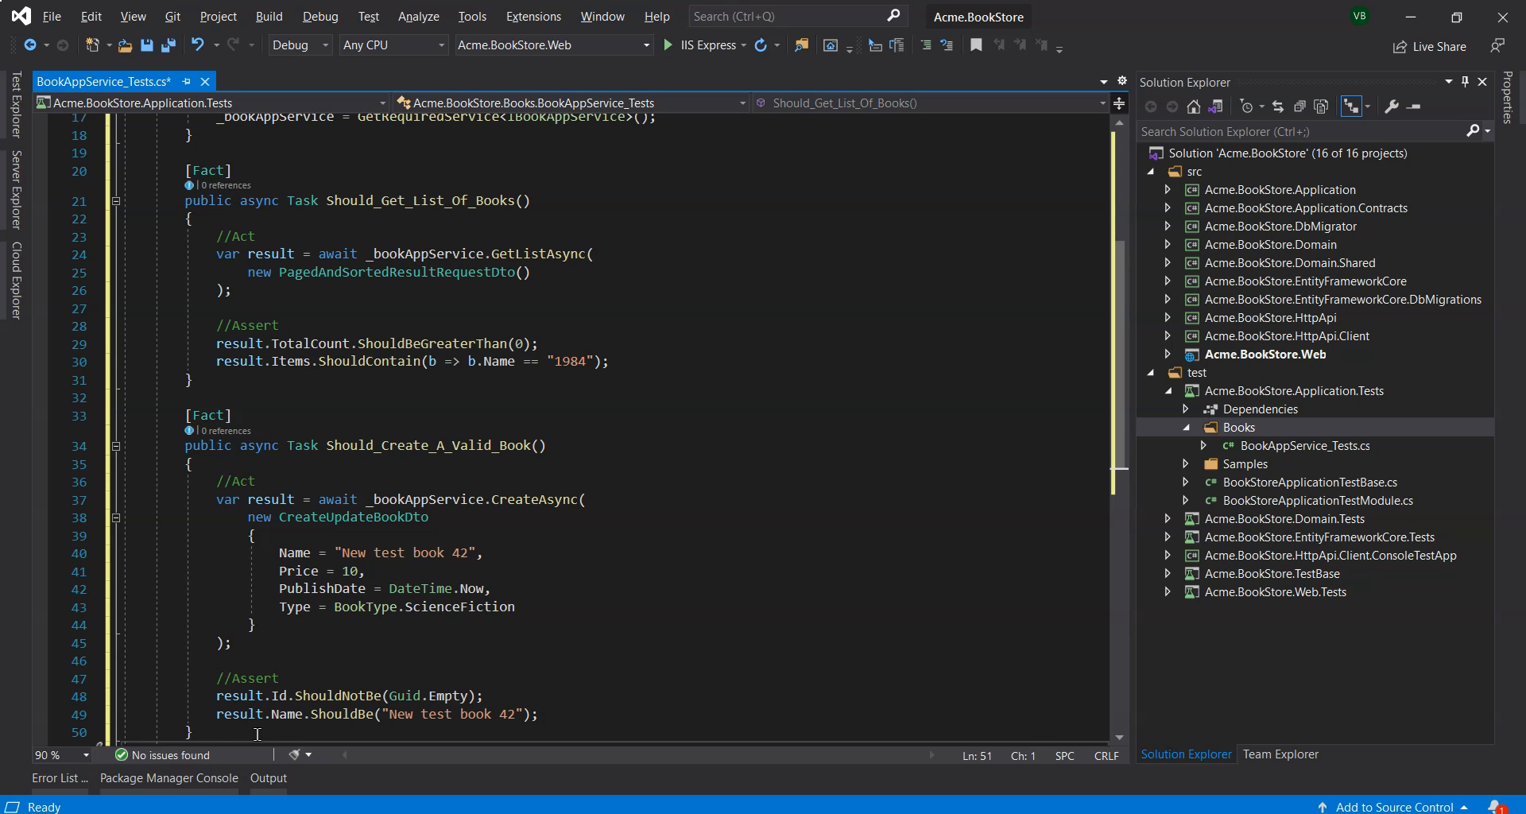
{"action": "mouse_move", "coordinate": [463, 676]}
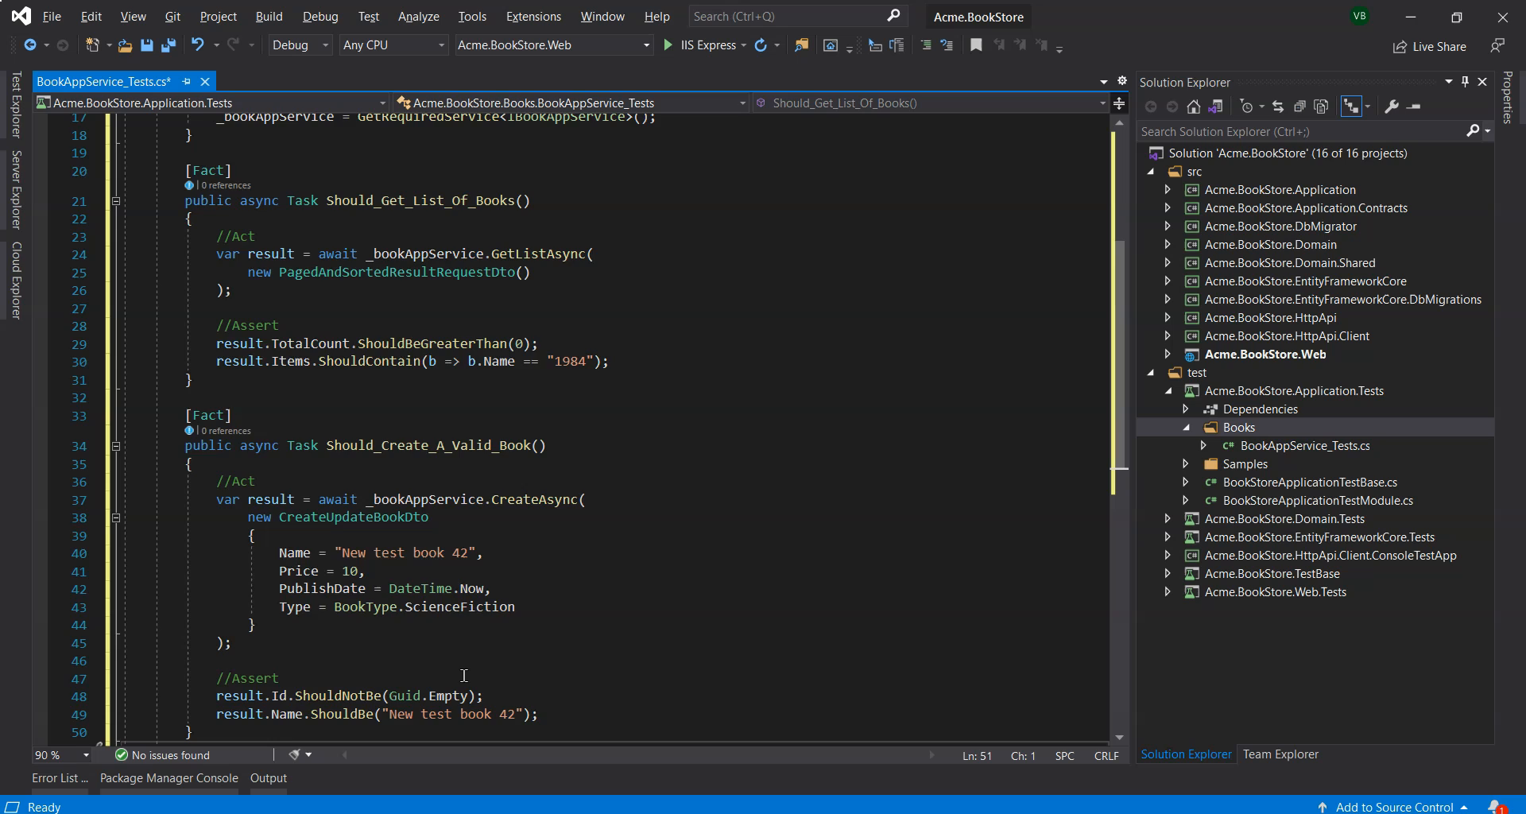
- Add Should_Create_A_Valid_Book, creating 'New test book 42' and asserting its Id and Name
{"action": "scroll", "scroll_direction": "down", "scroll_amount": 3}
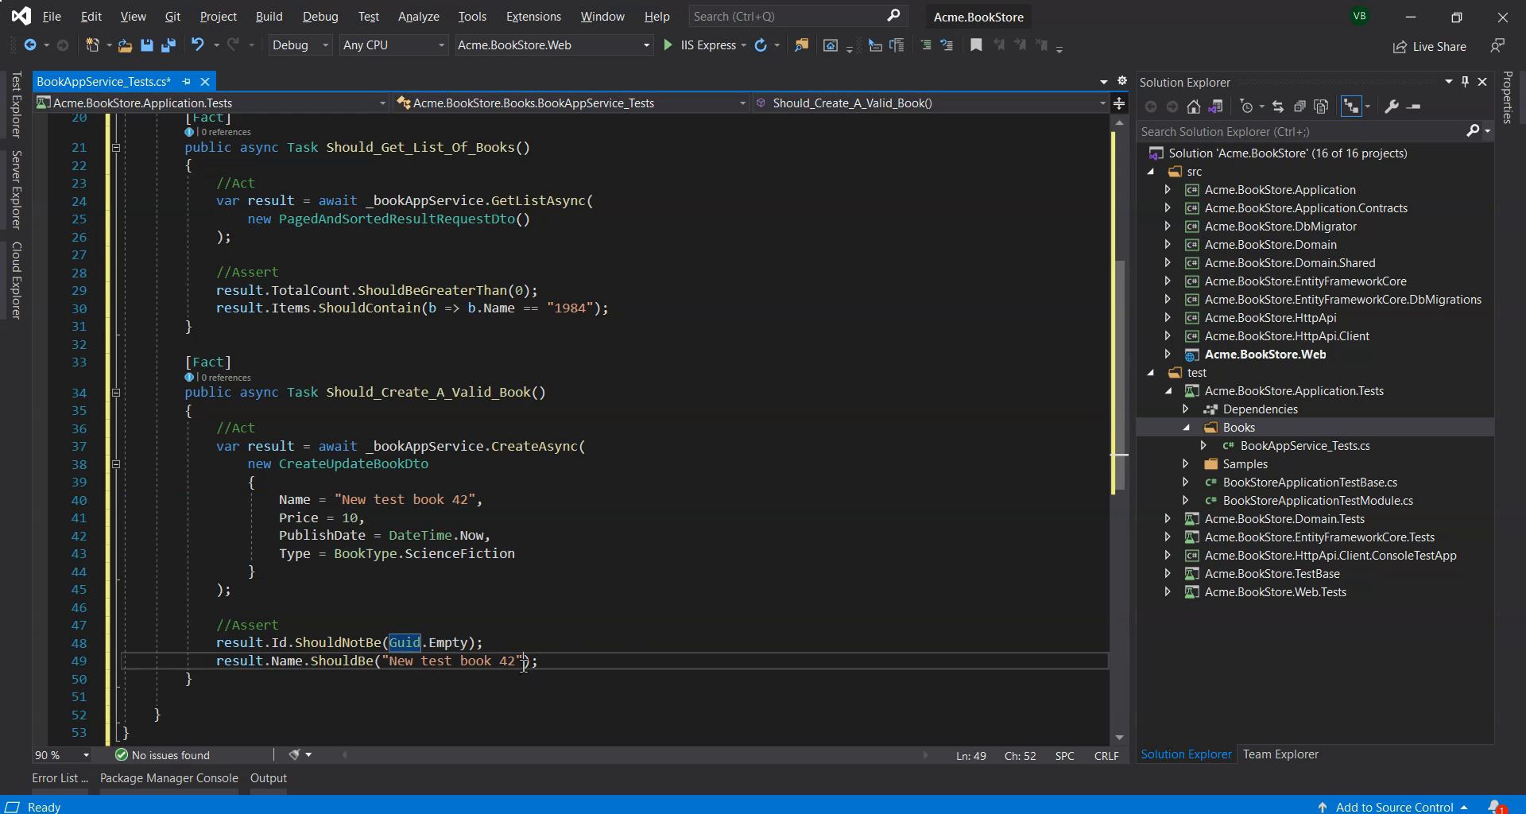
{"action": "double_click", "coordinate": [453, 660]}
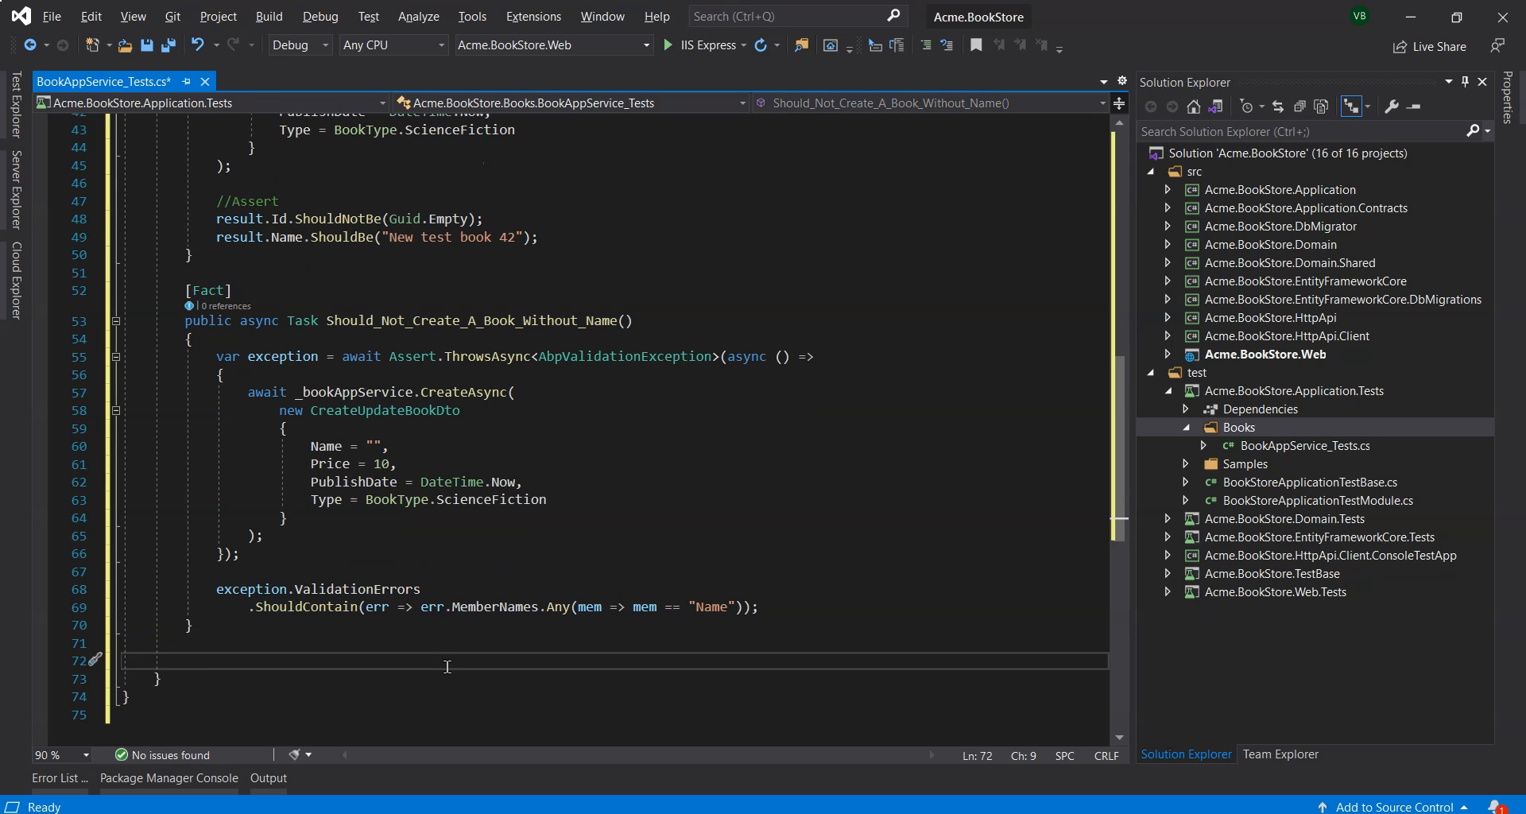
- Paste the Should_Not_Create_A_Book_Without_Name test and delete the extra blank line
{"action": "key", "text": "Backspace"}
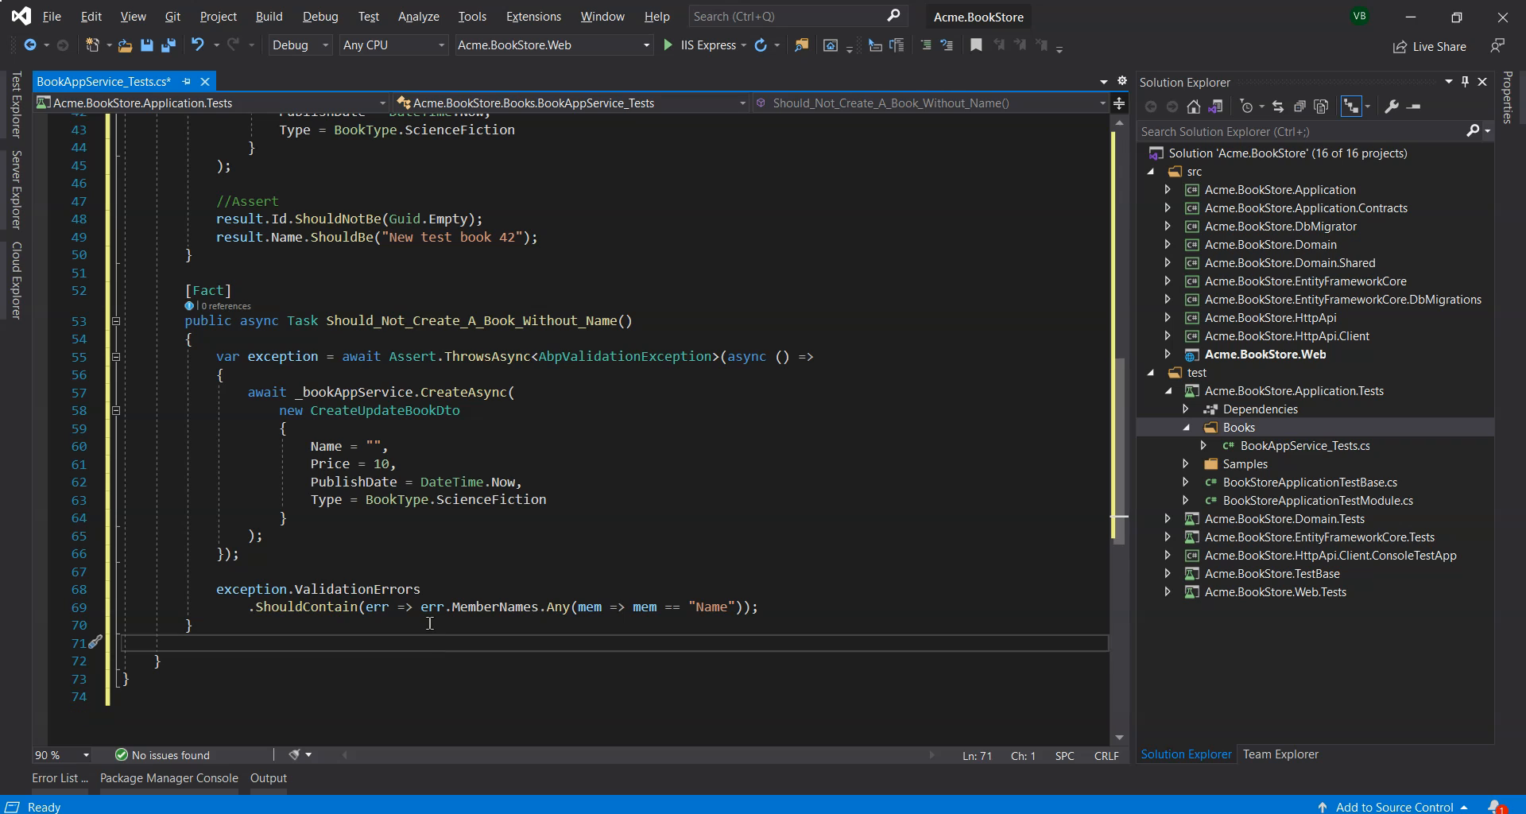
- Run all tests and expand Samples and Books to show the three passing book tests
{"action": "left_click", "coordinate": [368, 16]}
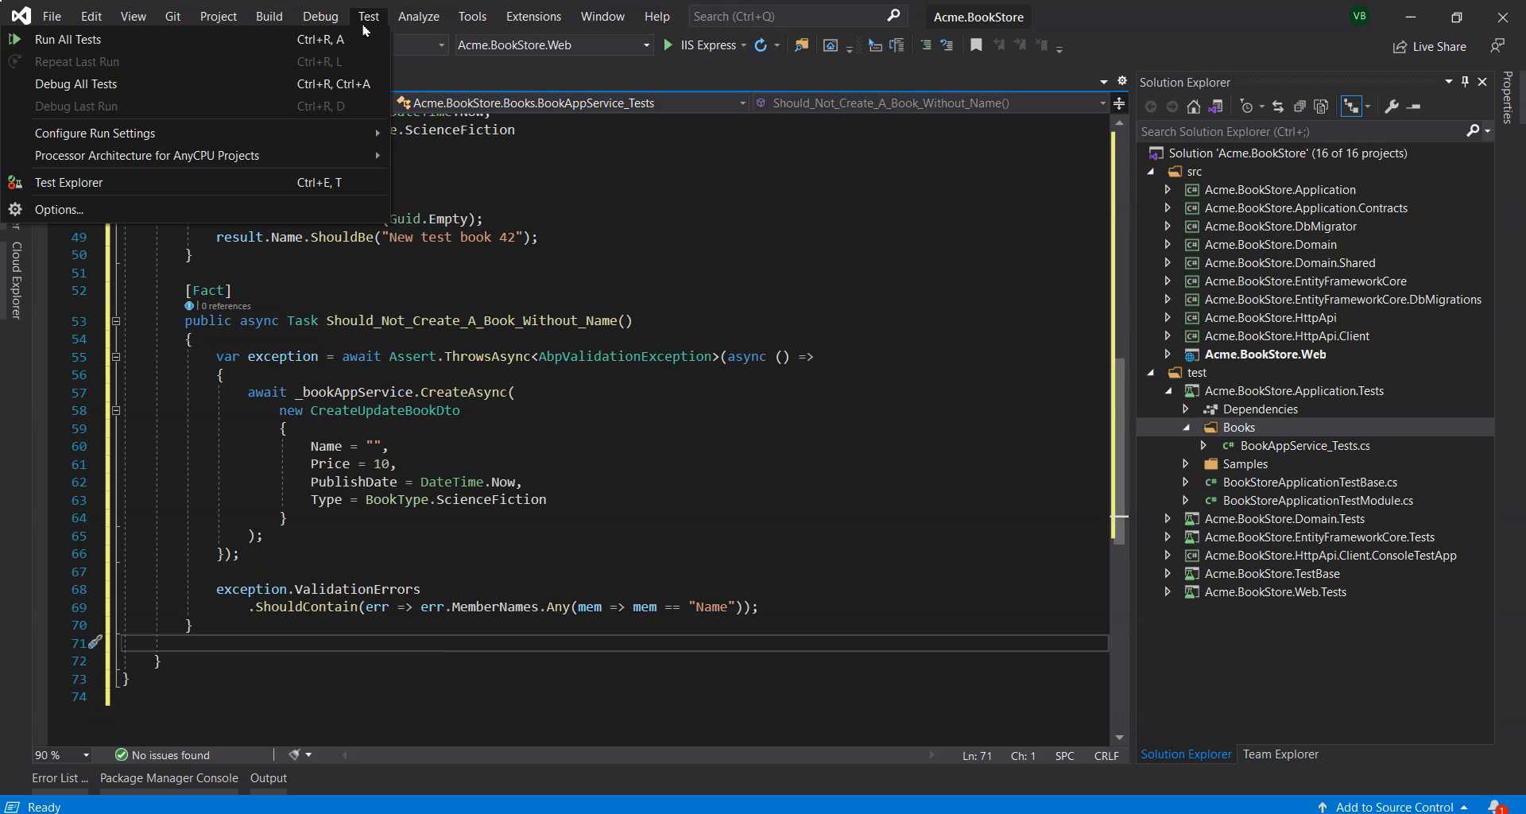
{"action": "mouse_move", "coordinate": [68, 39]}
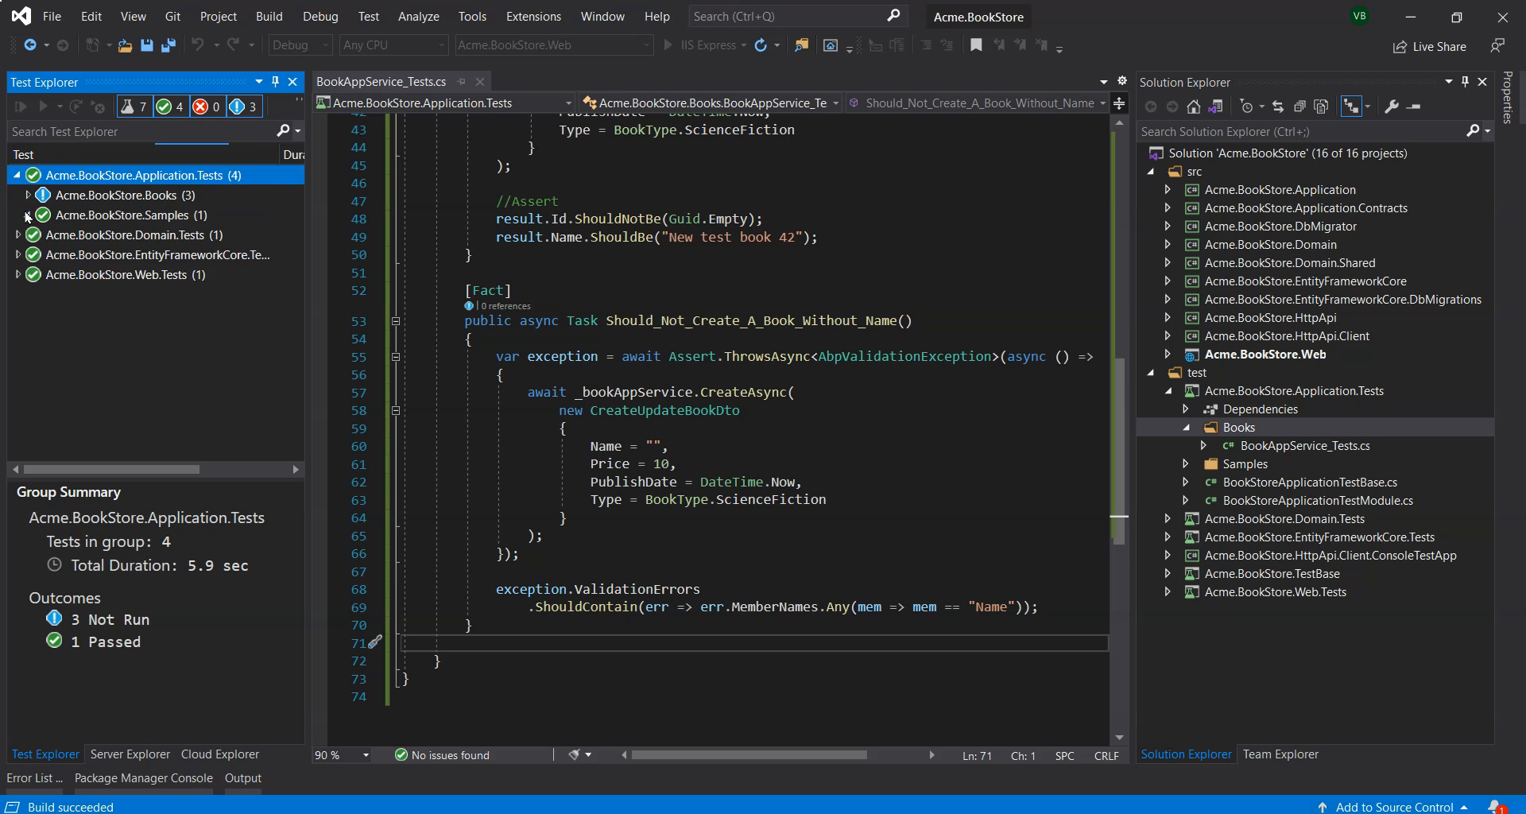
{"action": "left_click", "coordinate": [19, 106]}
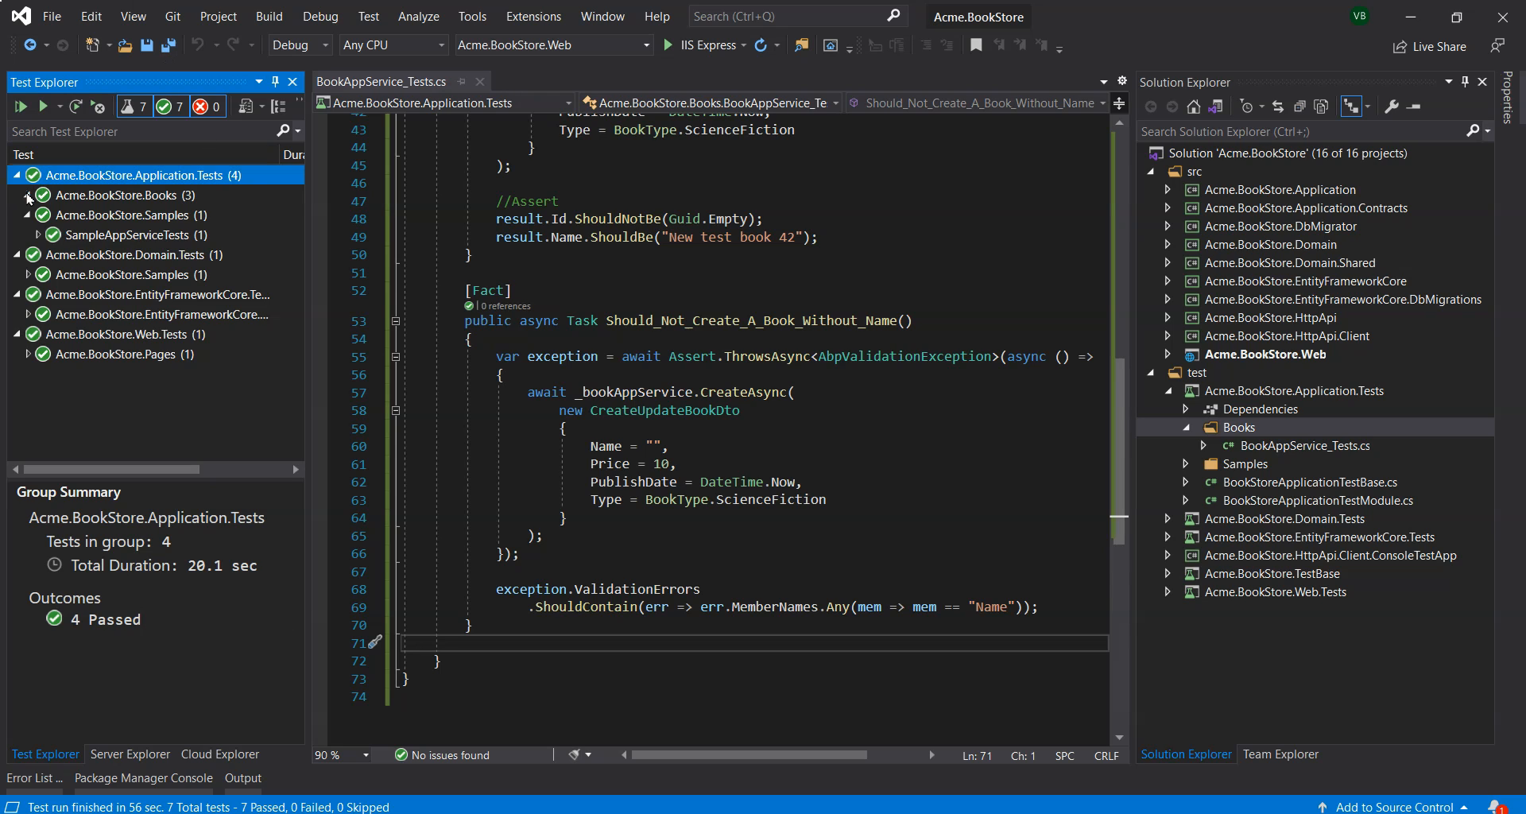
{"action": "left_click", "coordinate": [29, 195]}
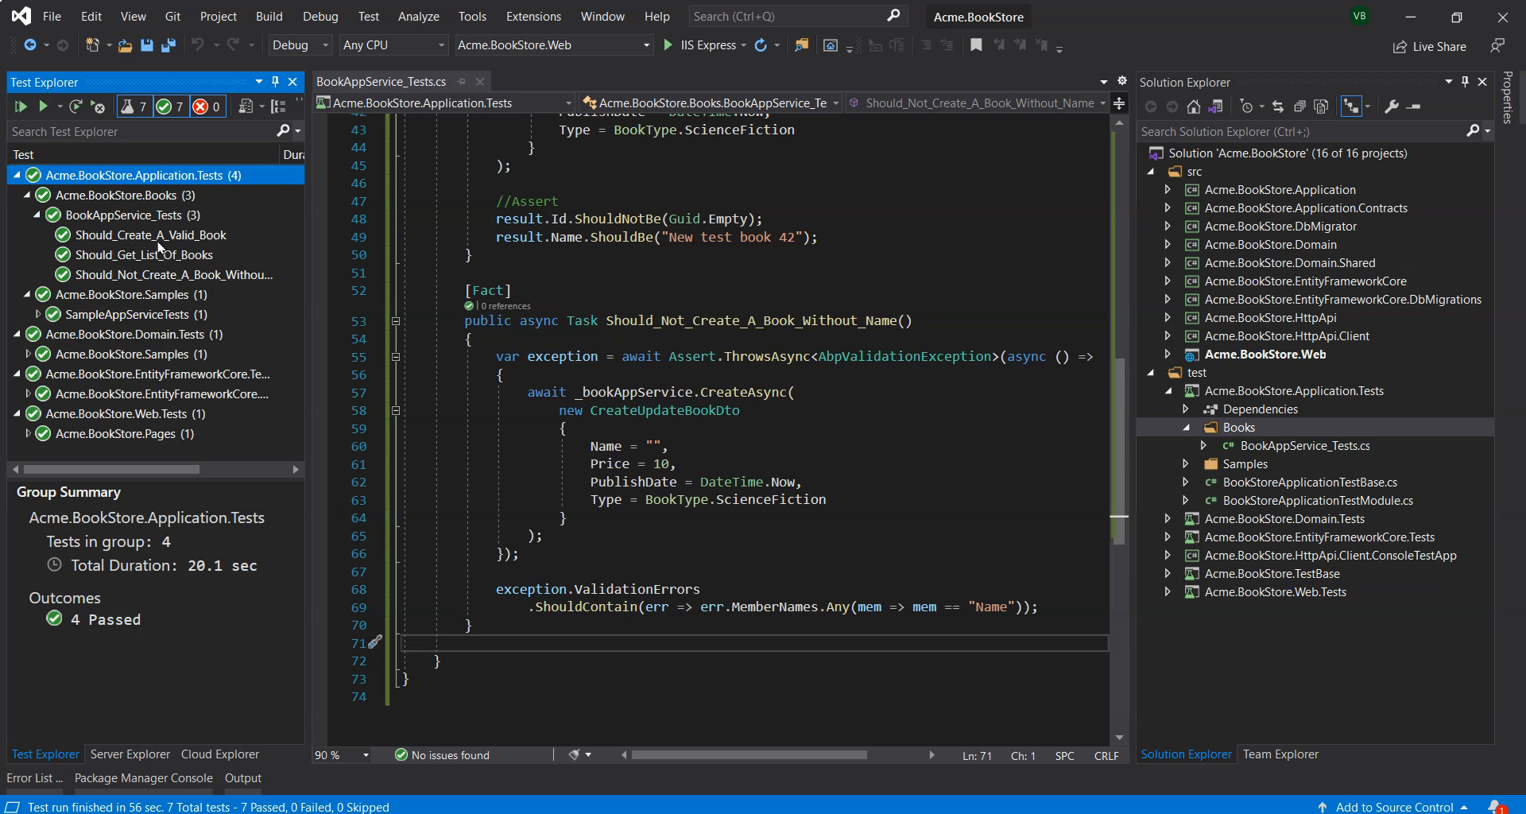
{"action": "mouse_move", "coordinate": [253, 369]}
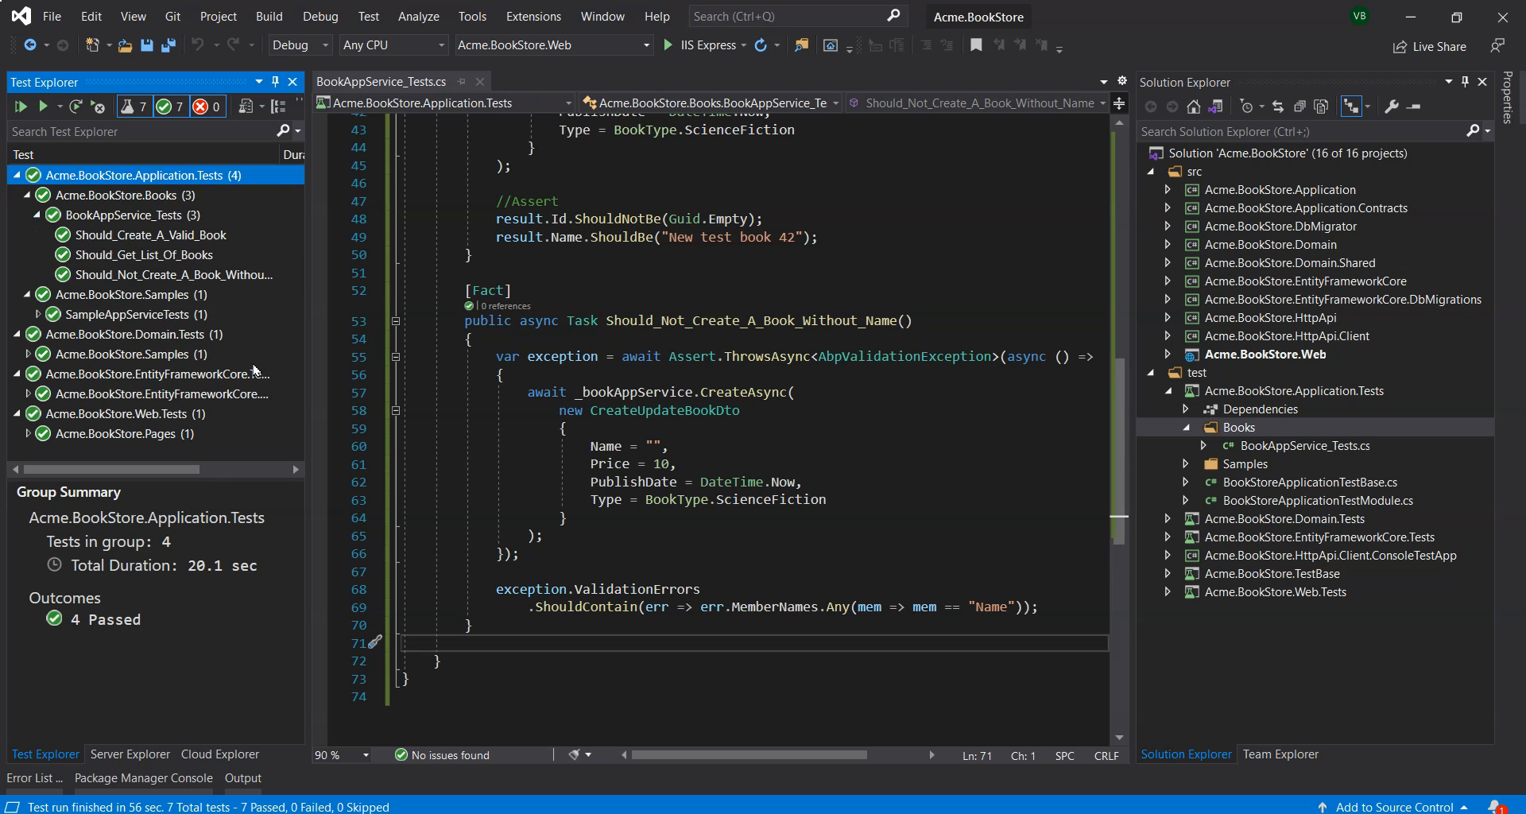
{"action": "mouse_move", "coordinate": [275, 354]}
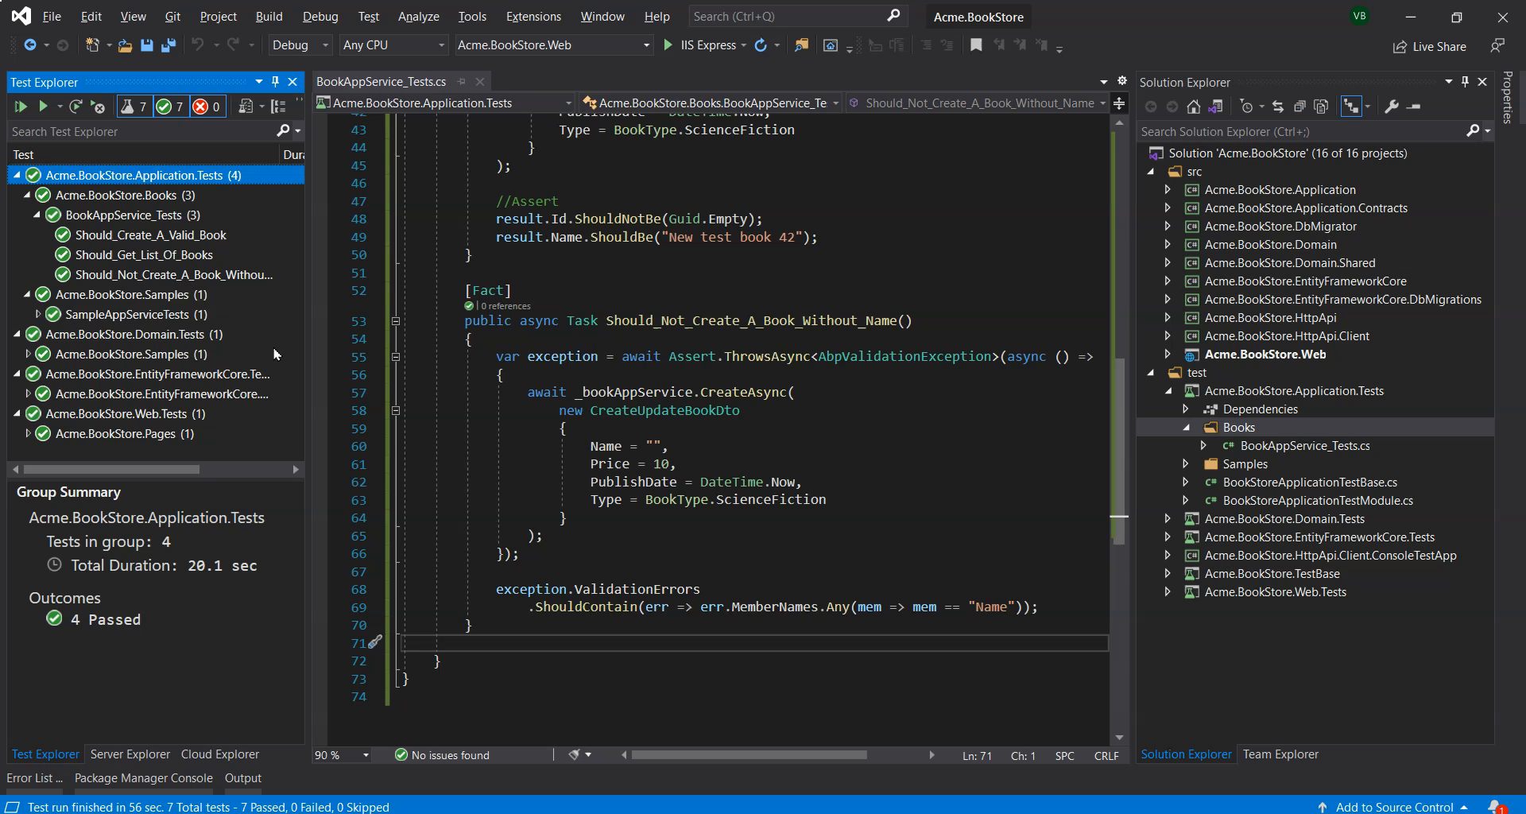